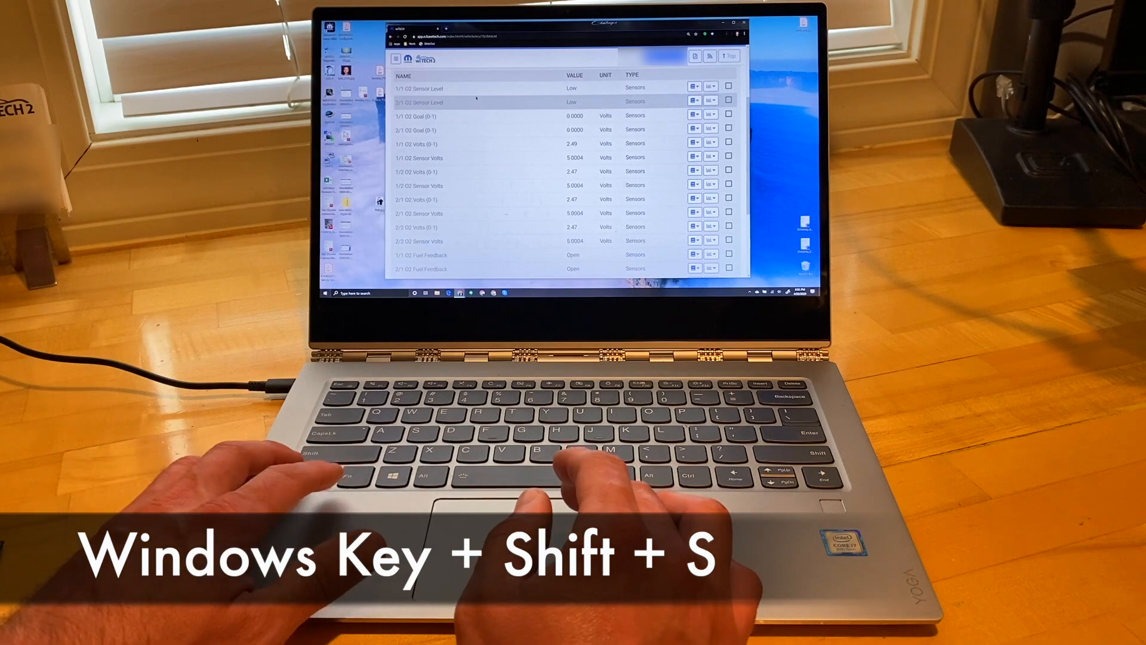
# Start a Windows+Shift+S area snip of the wiTECH sensor data list
pyautogui.press('win+shift+s')
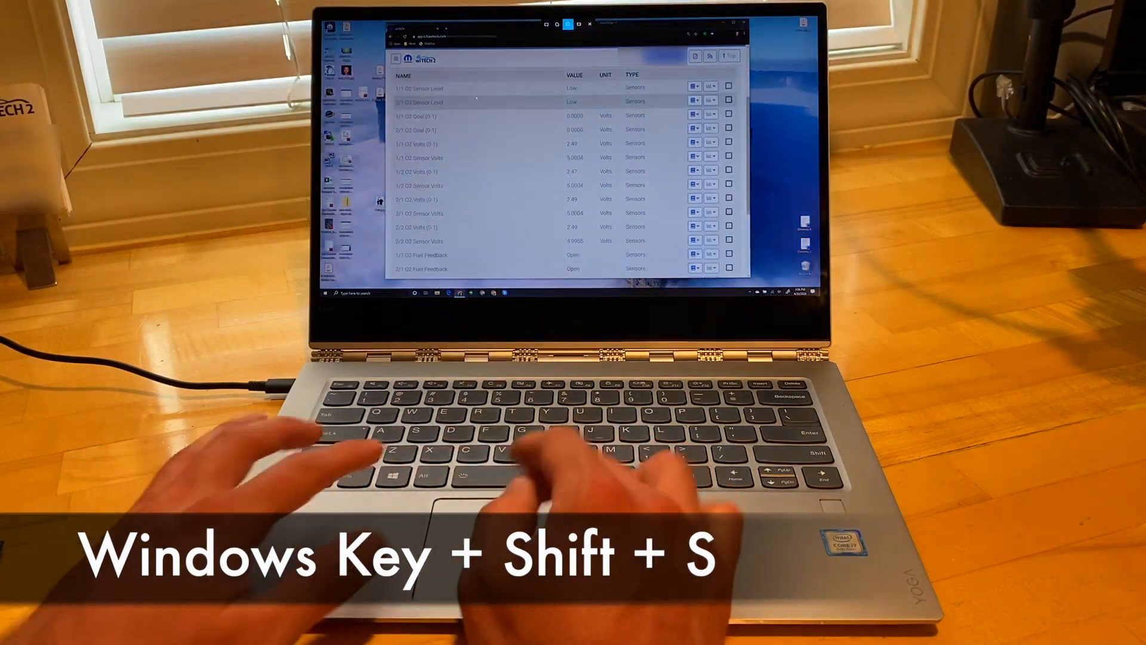
pyautogui.press('win+shift+s')
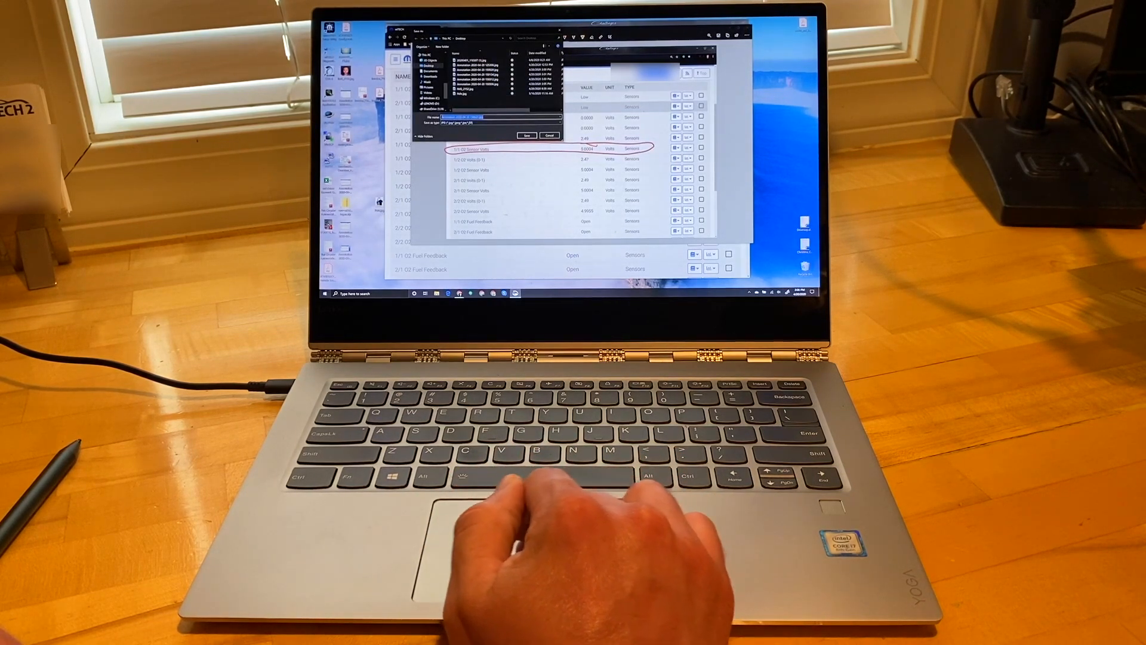
pyautogui.click(549, 135)
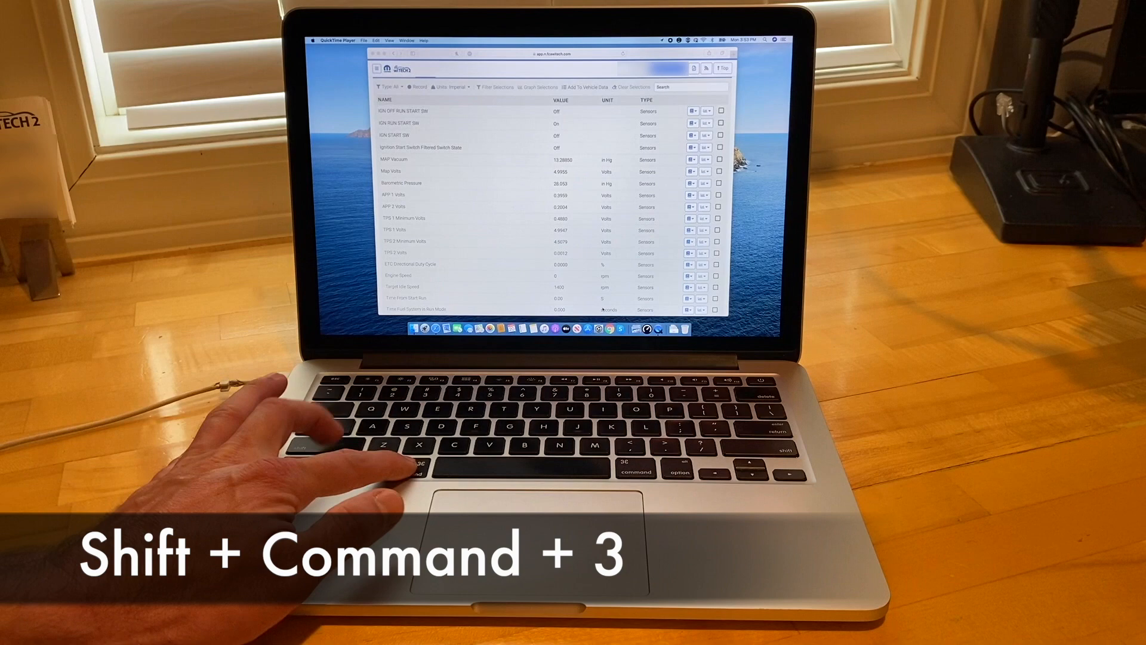
# Take a full-screen Shift+Command+3 screenshot of the Mac showing the wiTECH sensor list
pyautogui.press('shift+cmd+3')
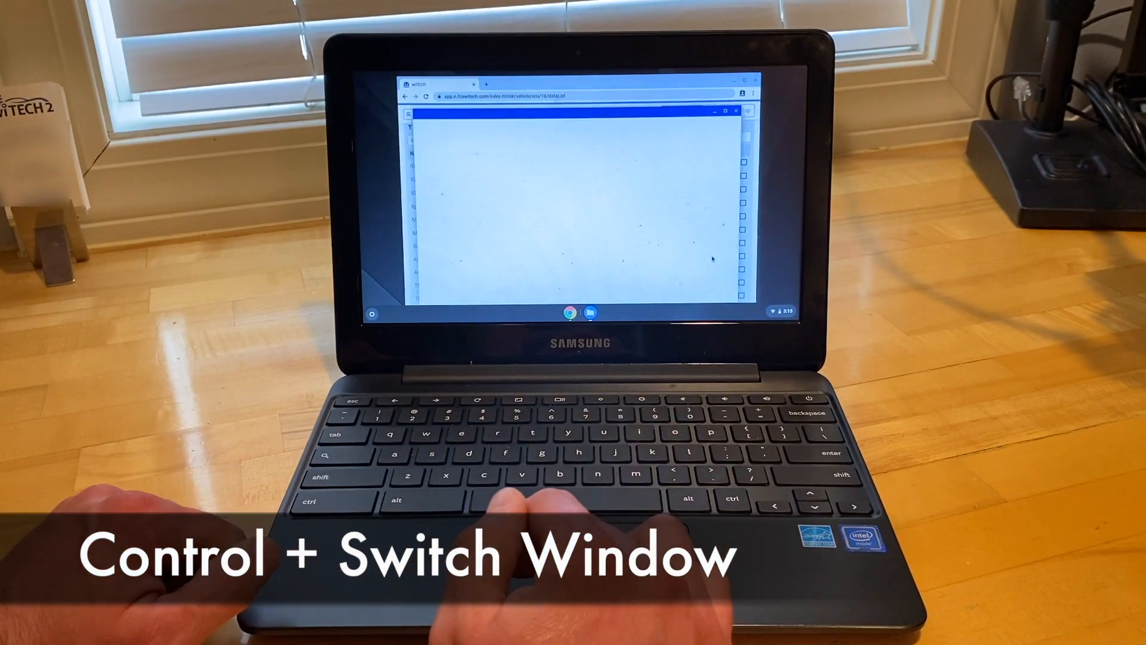
# Take a Ctrl+Show Windows full-screen screenshot of the Chromebook sensor data page
pyautogui.press('ctrl+F5')
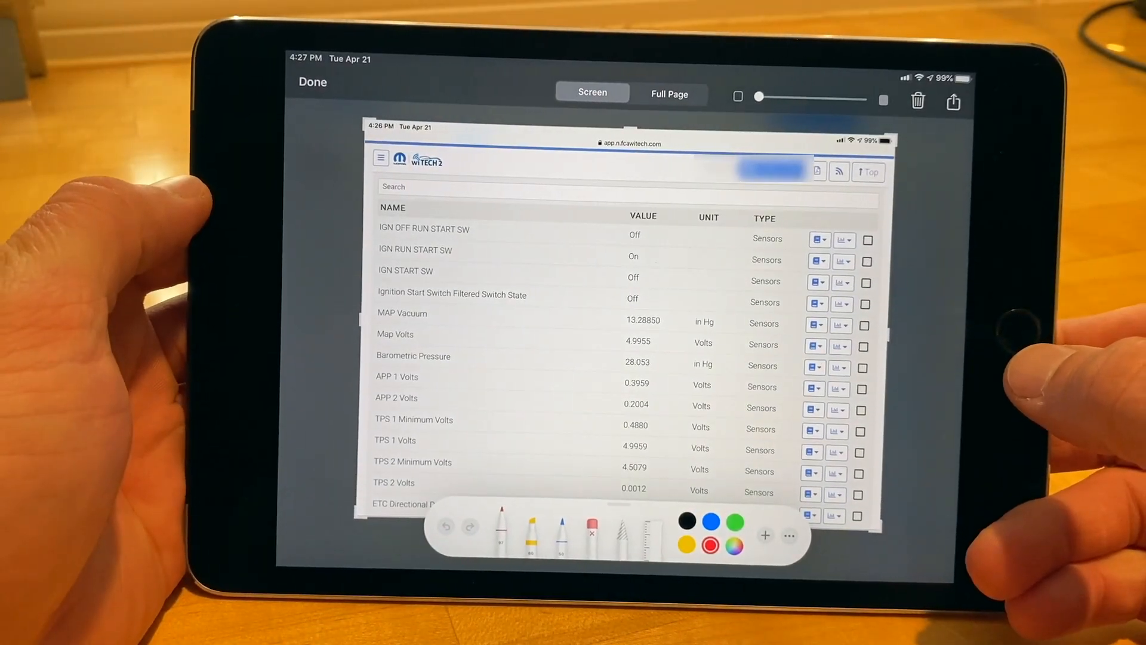
# Switch the Markup screenshot to Full Page to capture the entire wiTECH data page
pyautogui.click(668, 93)
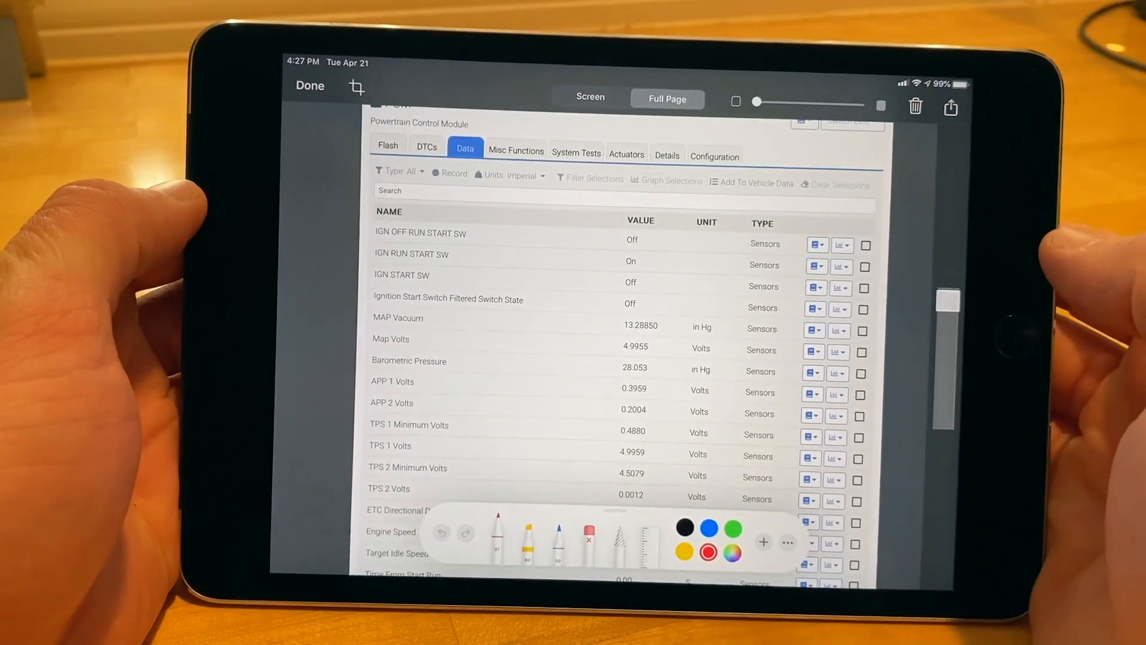